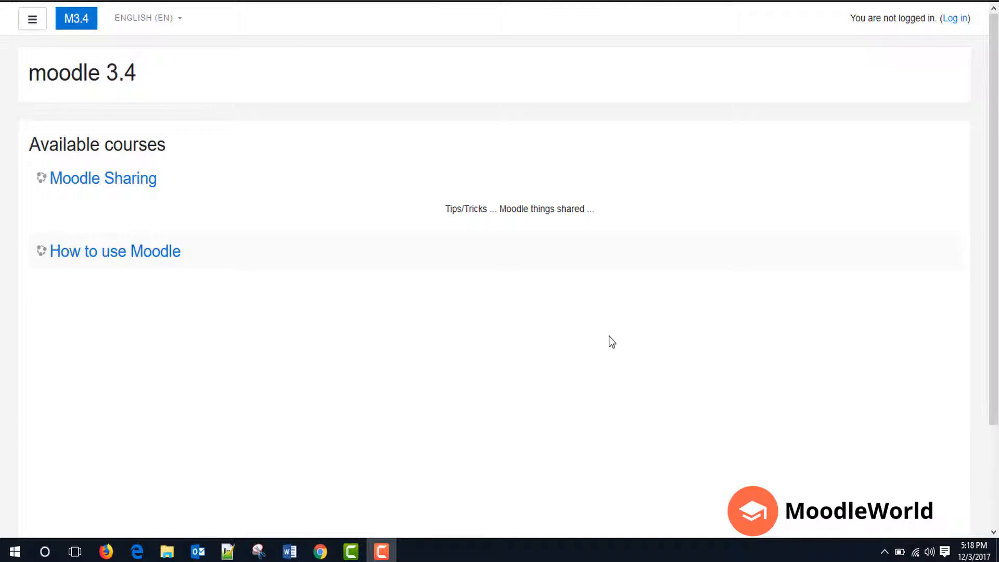
{"action": "mouse_move", "coordinate": [903, 49]}
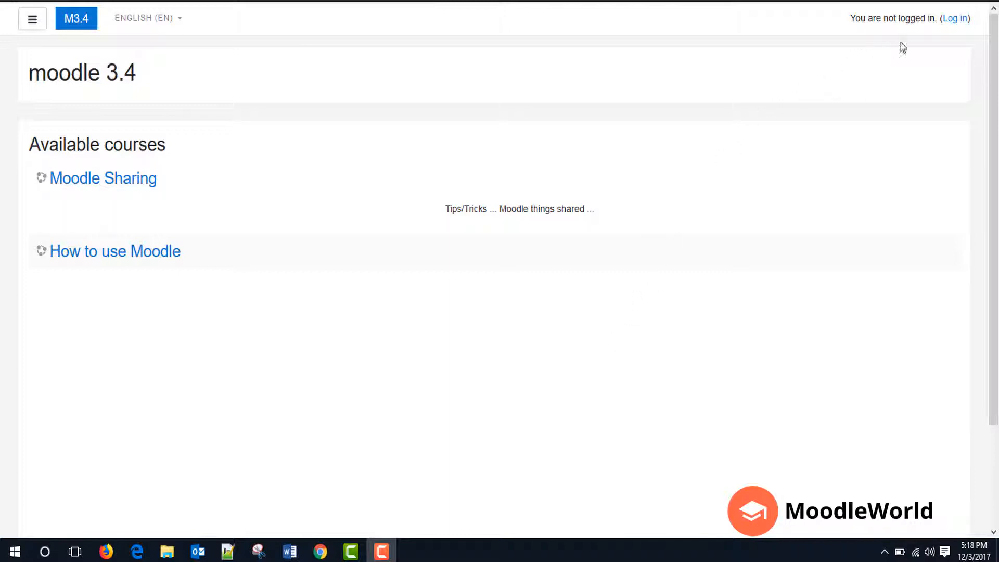
Log in to Moodle as 'admin' with the admin password
{"action": "left_click", "coordinate": [954, 18]}
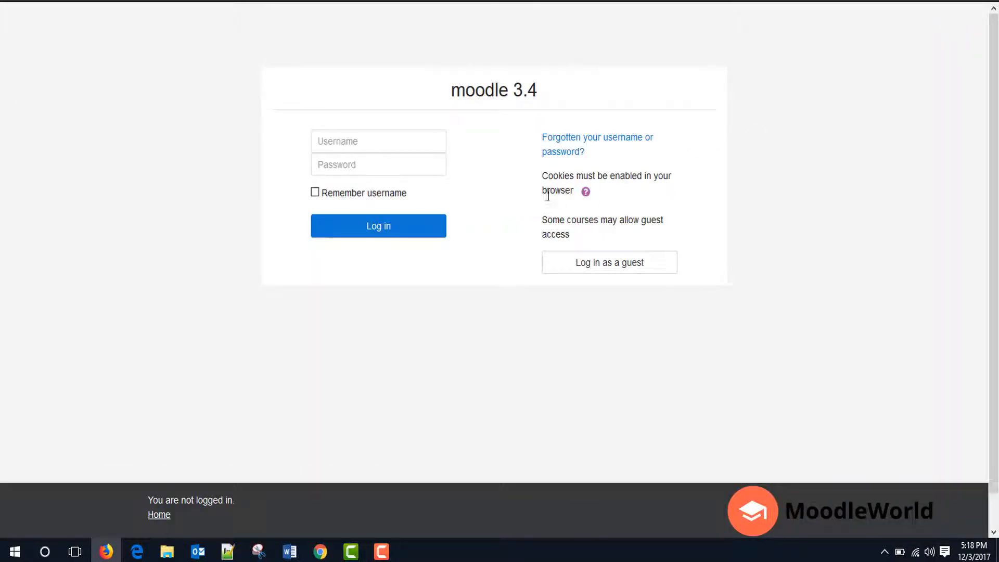
{"action": "type", "text": "admin"}
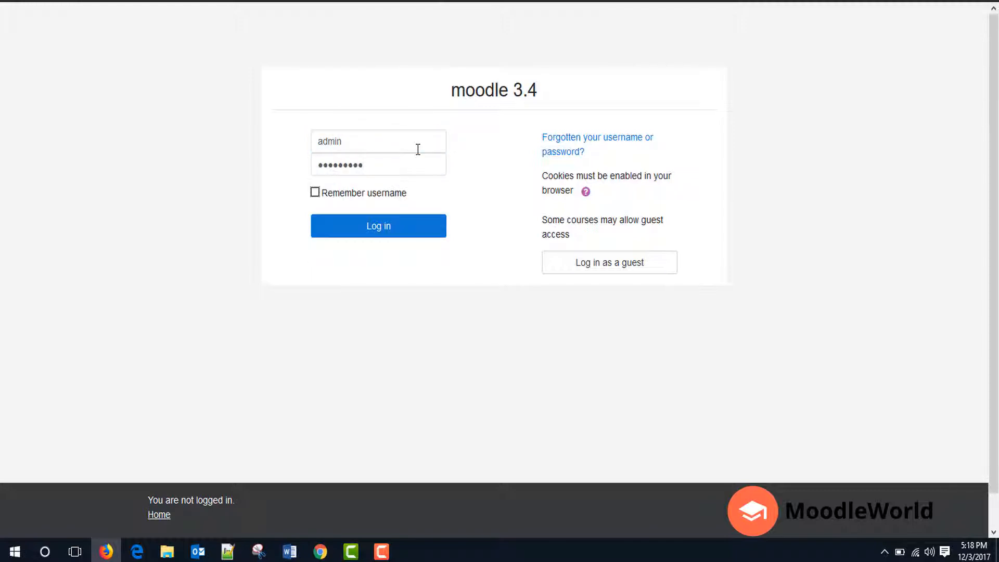
{"action": "left_click", "coordinate": [378, 226]}
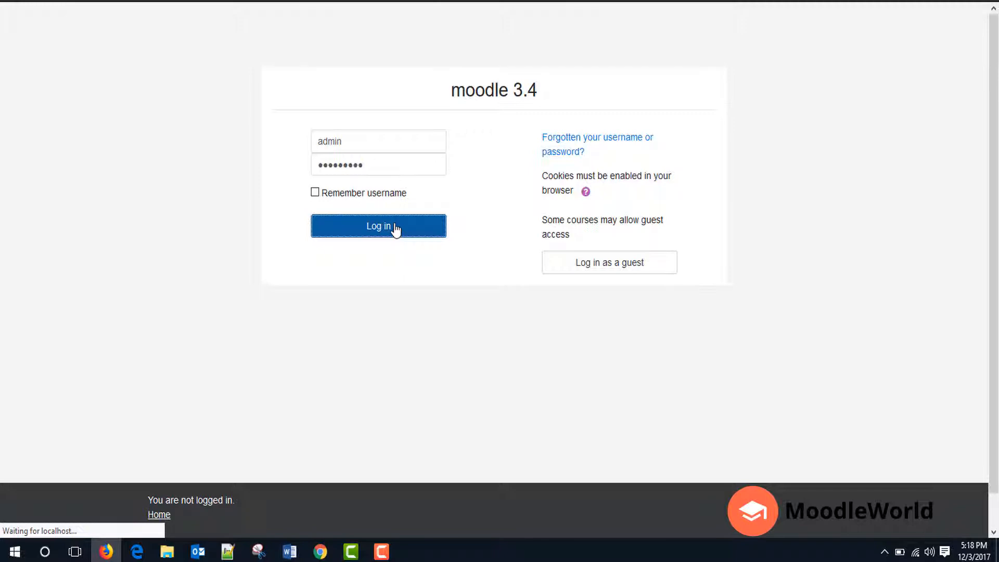
{"action": "left_click", "coordinate": [378, 226]}
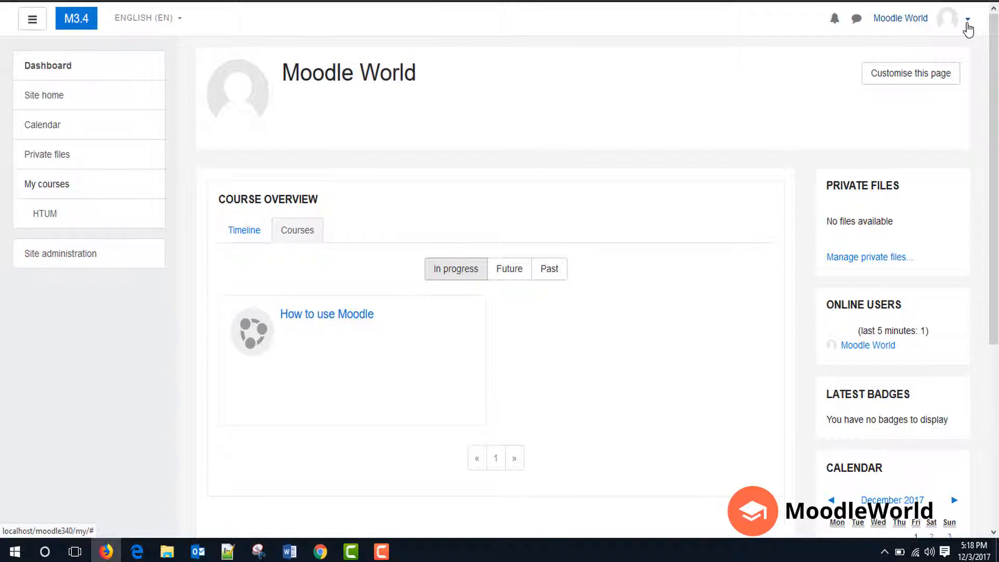
Open the user menu at the top right to reach the admin's Profile page
{"action": "left_click", "coordinate": [968, 18]}
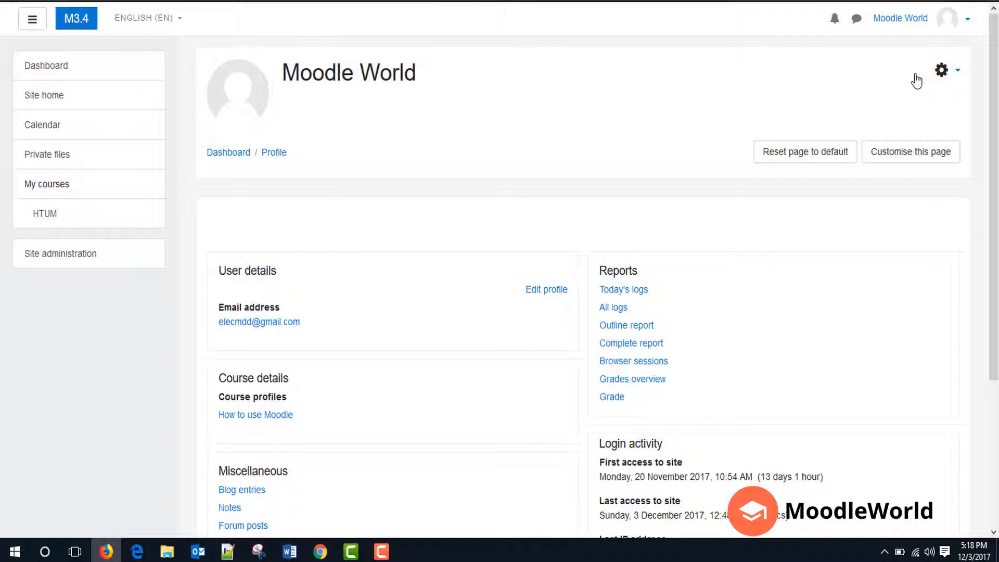
{"action": "mouse_move", "coordinate": [515, 244]}
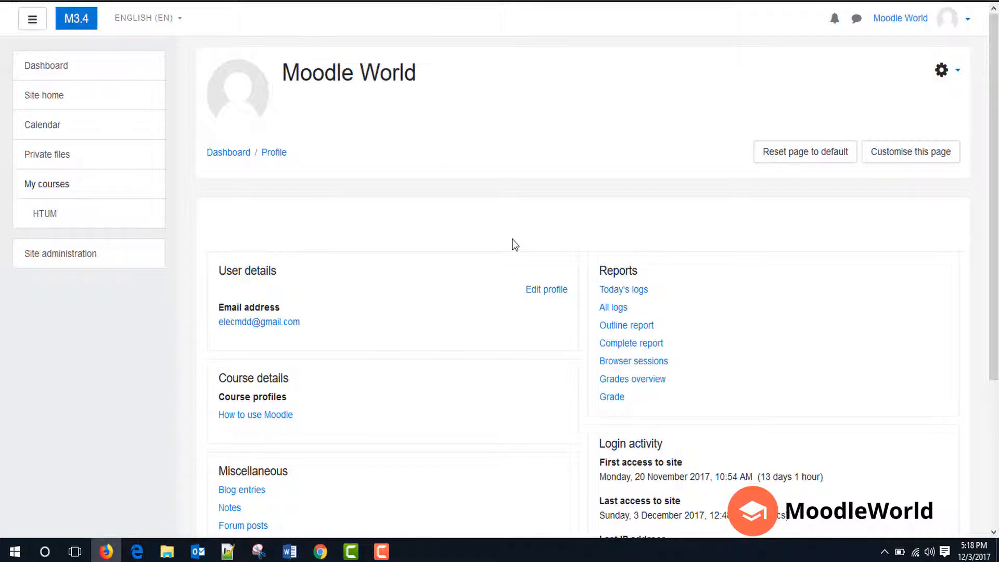
{"action": "scroll", "scroll_direction": "down", "scroll_amount": 3}
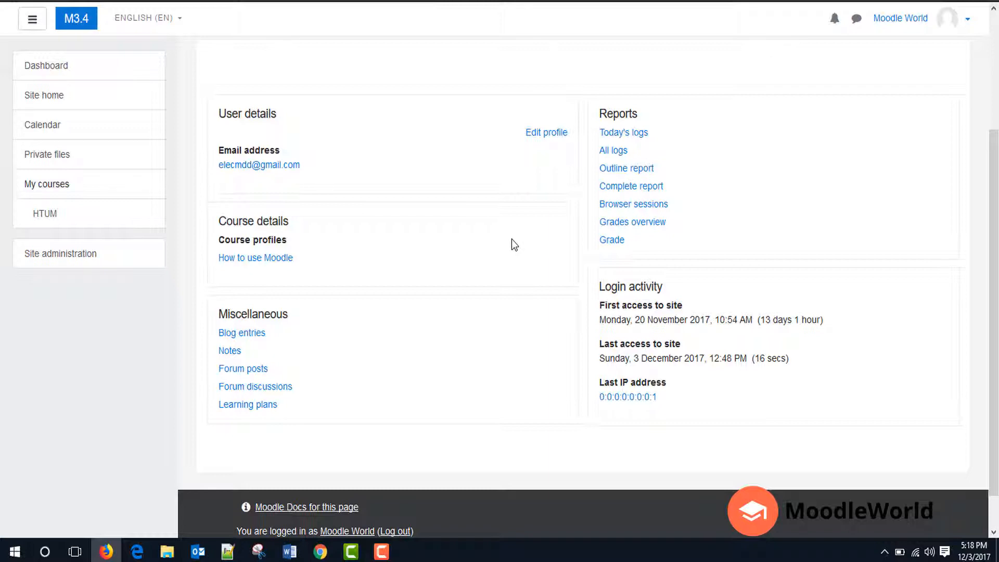
{"action": "mouse_move", "coordinate": [256, 246]}
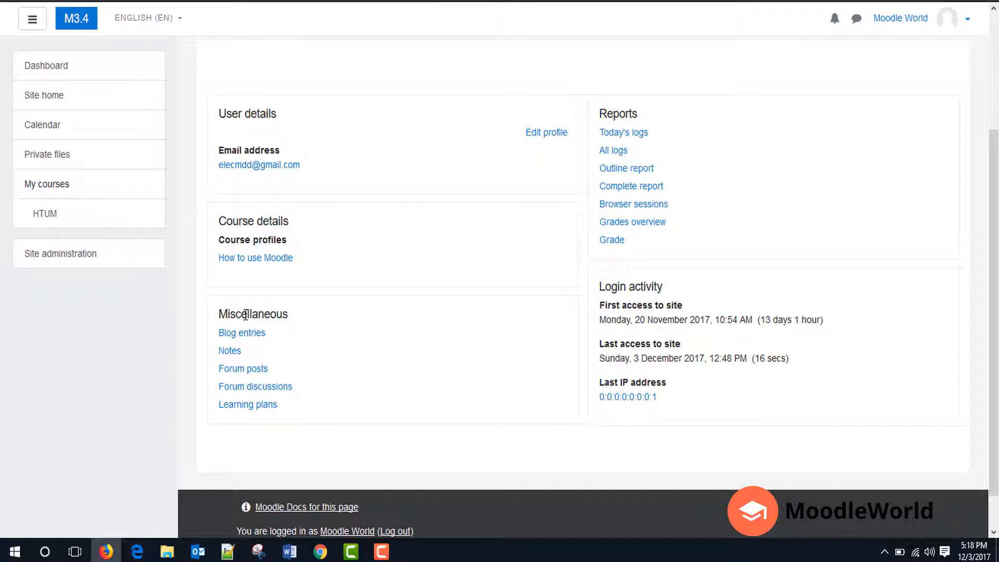
{"action": "mouse_move", "coordinate": [519, 297]}
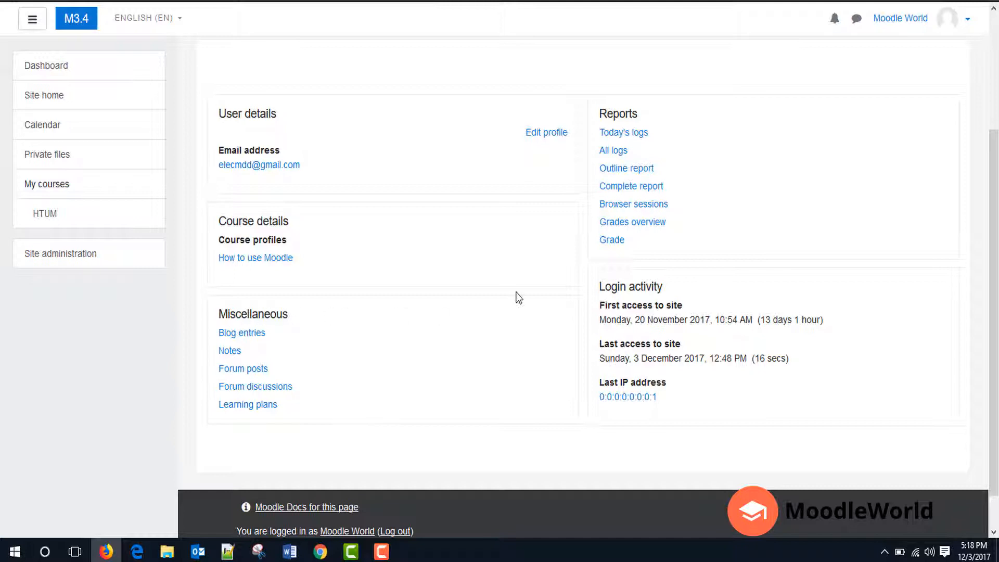
{"action": "mouse_move", "coordinate": [660, 114]}
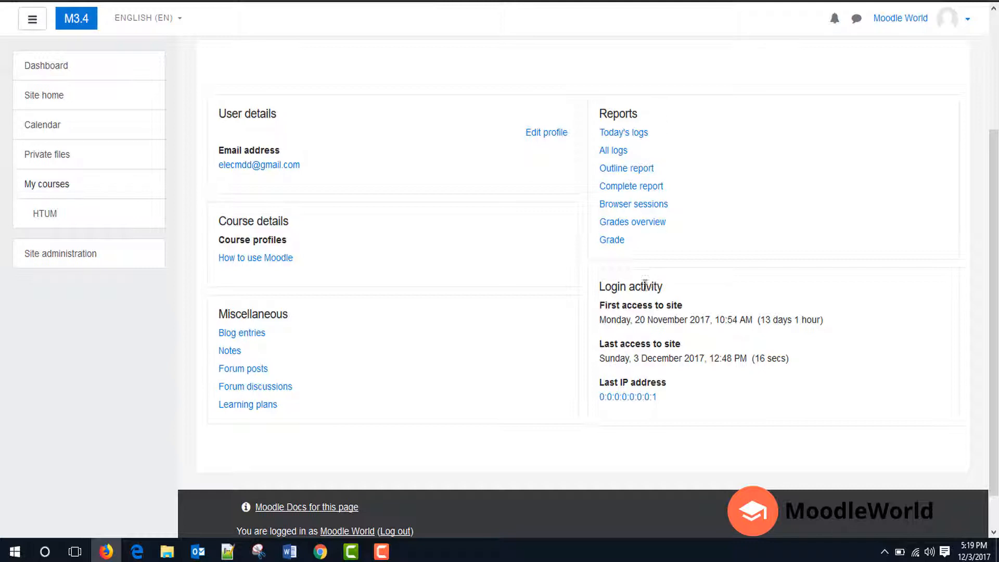
{"action": "mouse_move", "coordinate": [605, 293]}
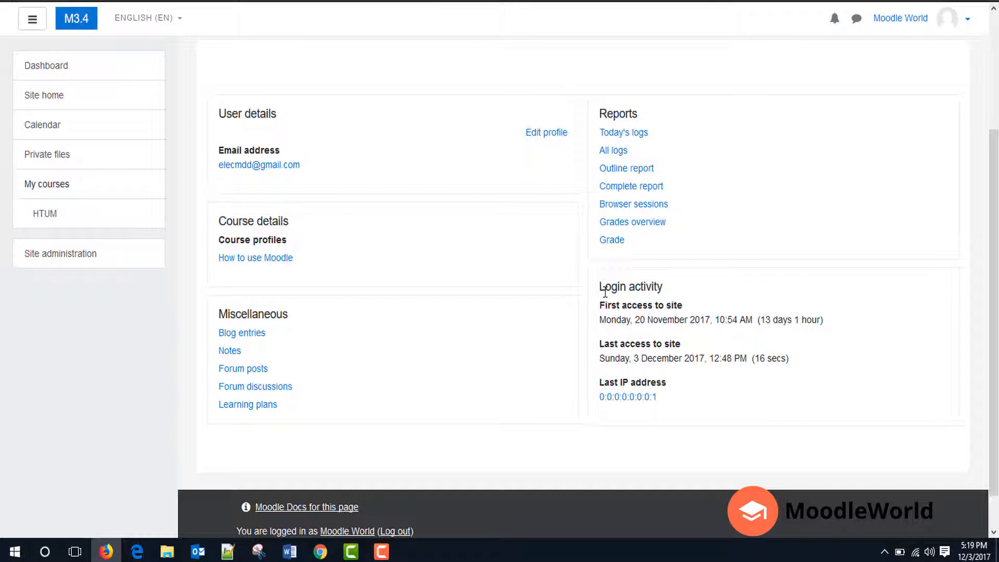
{"action": "mouse_move", "coordinate": [546, 133]}
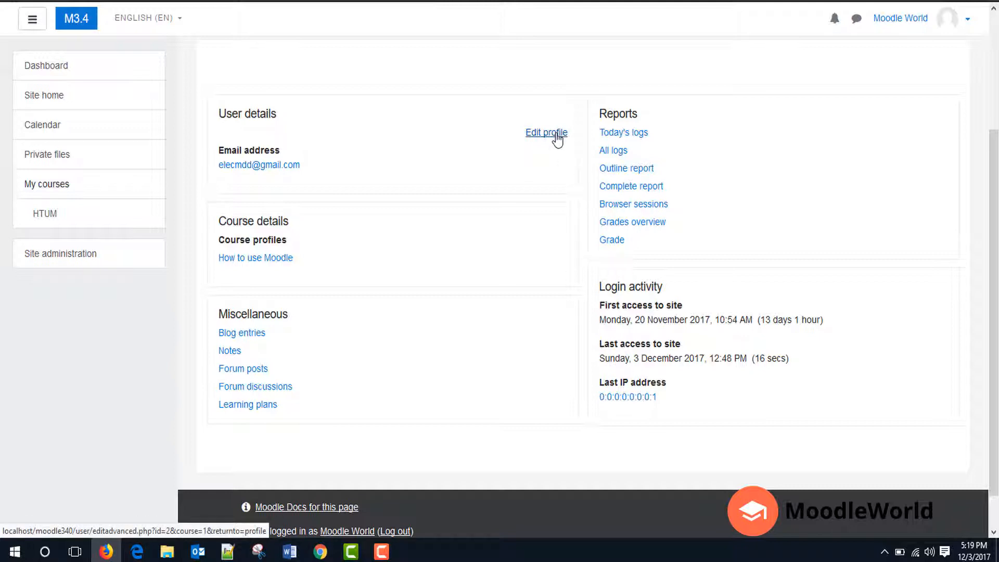
In Edit profile, enter 'I love Moodle!!' as the profile description
{"action": "left_click", "coordinate": [546, 133]}
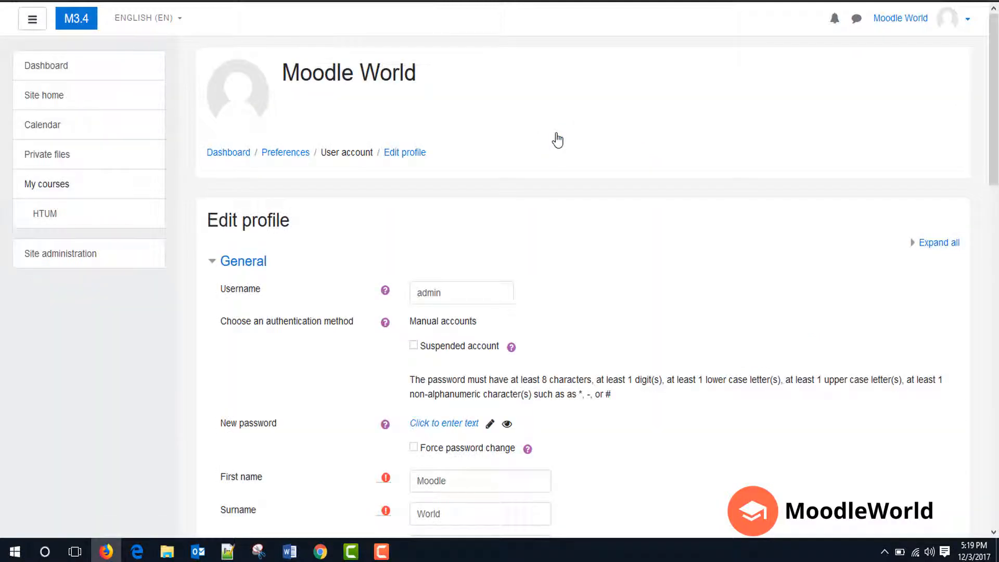
{"action": "scroll", "scroll_direction": "down", "scroll_amount": 3}
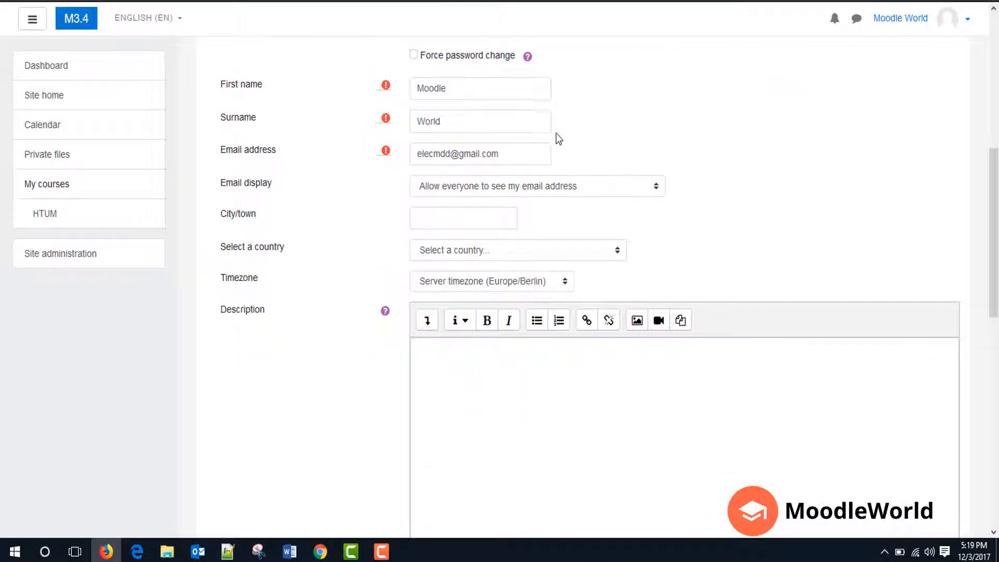
{"action": "left_click", "coordinate": [543, 346]}
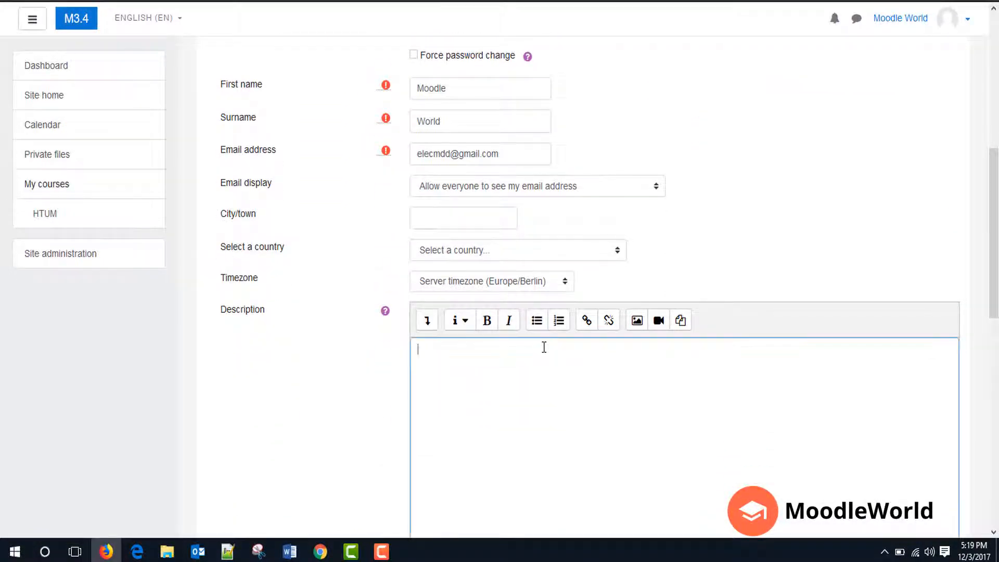
{"action": "type", "text": "I love M"}
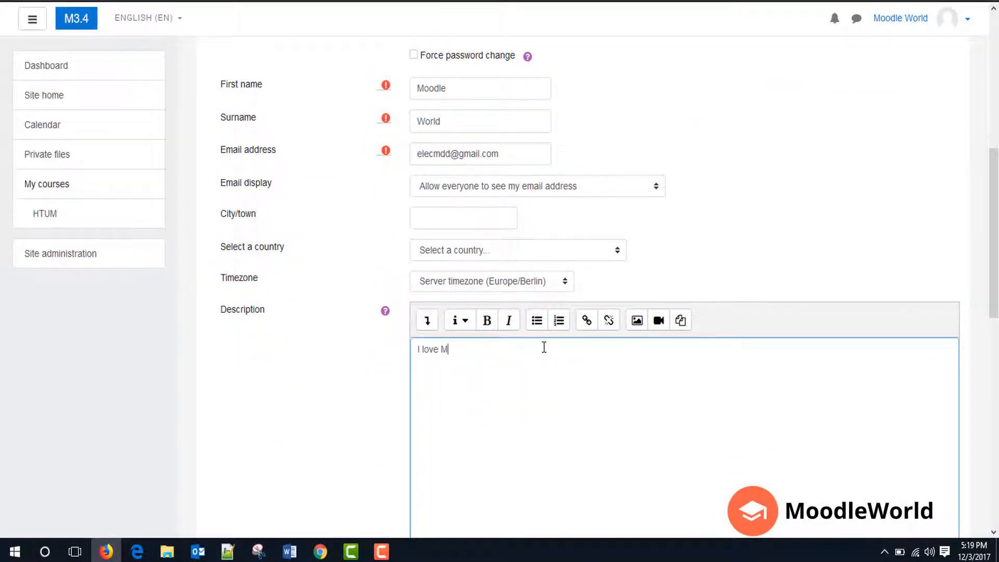
{"action": "type", "text": "oodle!!"}
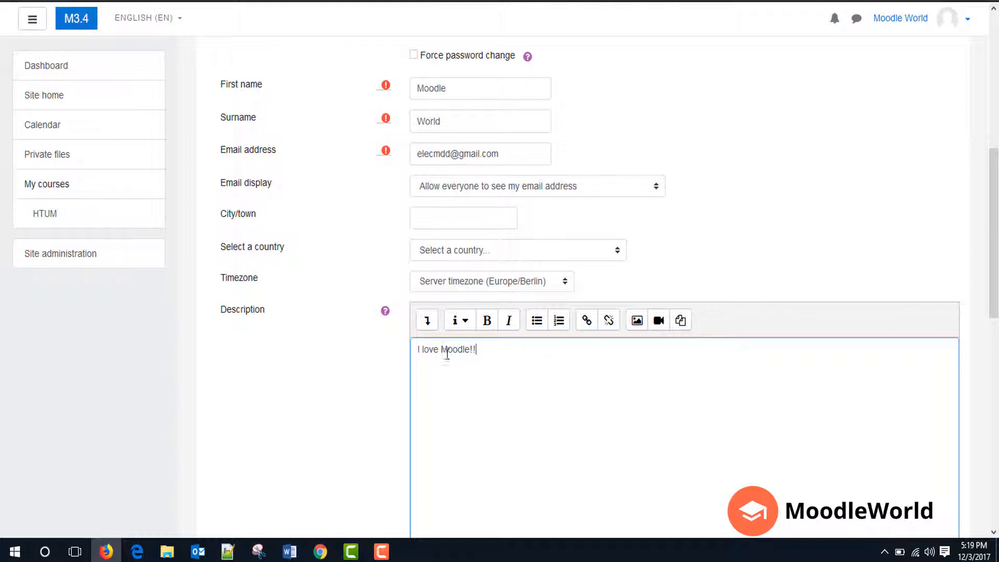
Add interest tags Moodle, Learning Management System and Open Source, then update the profile
{"action": "scroll", "scroll_direction": "down", "scroll_amount": 3}
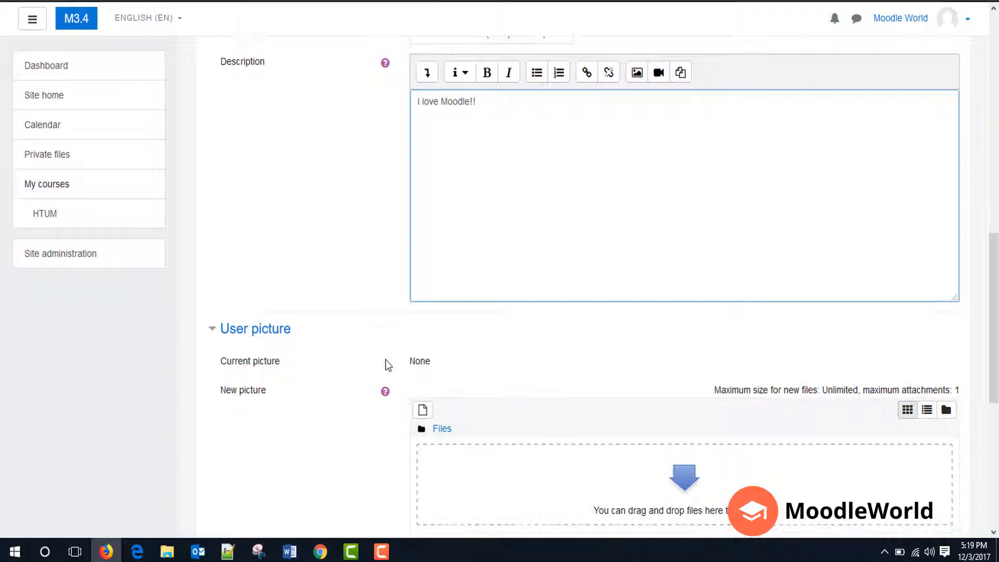
{"action": "scroll", "scroll_direction": "down", "scroll_amount": 3}
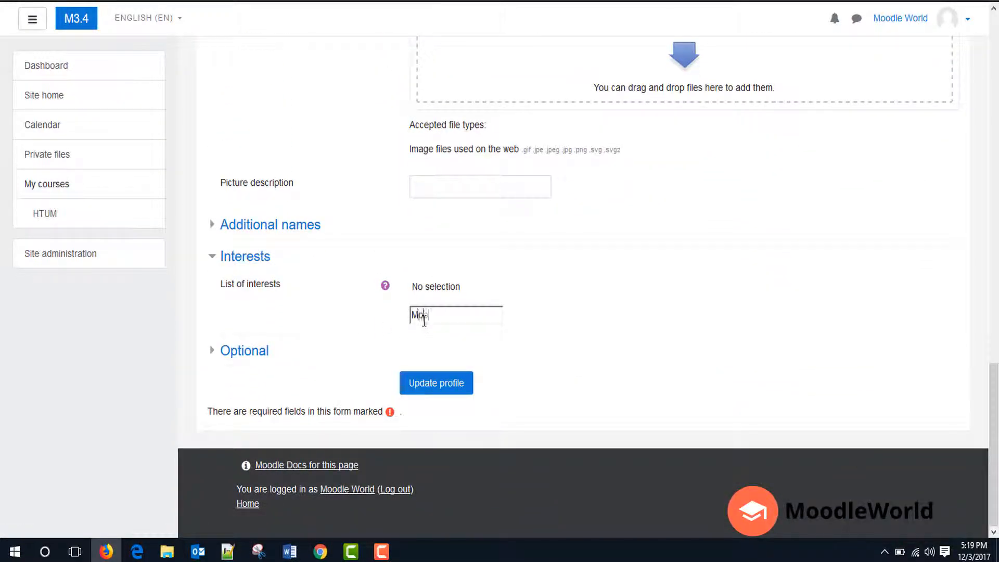
{"action": "type", "text": "oodle, L"}
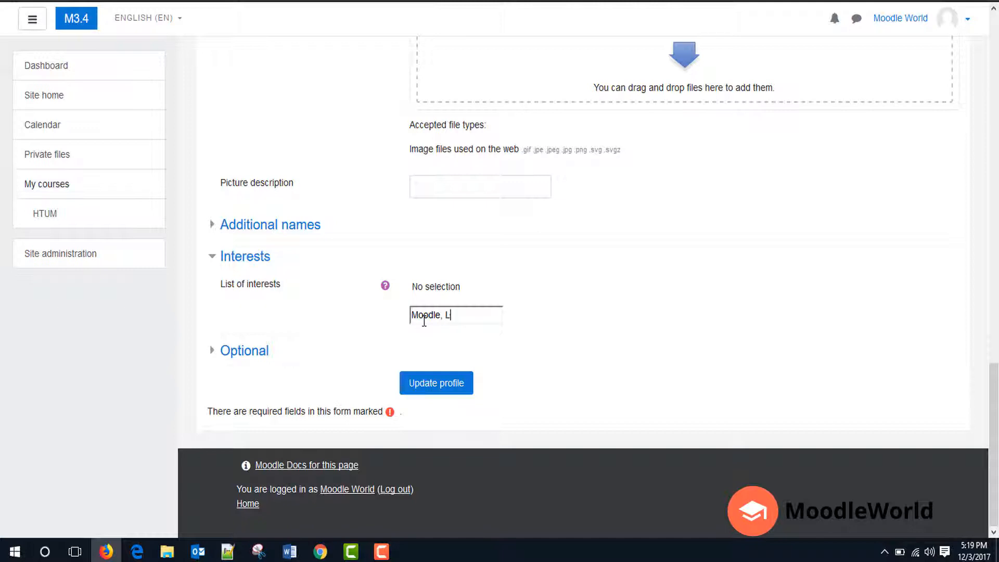
{"action": "type", "text": "earning Manage"}
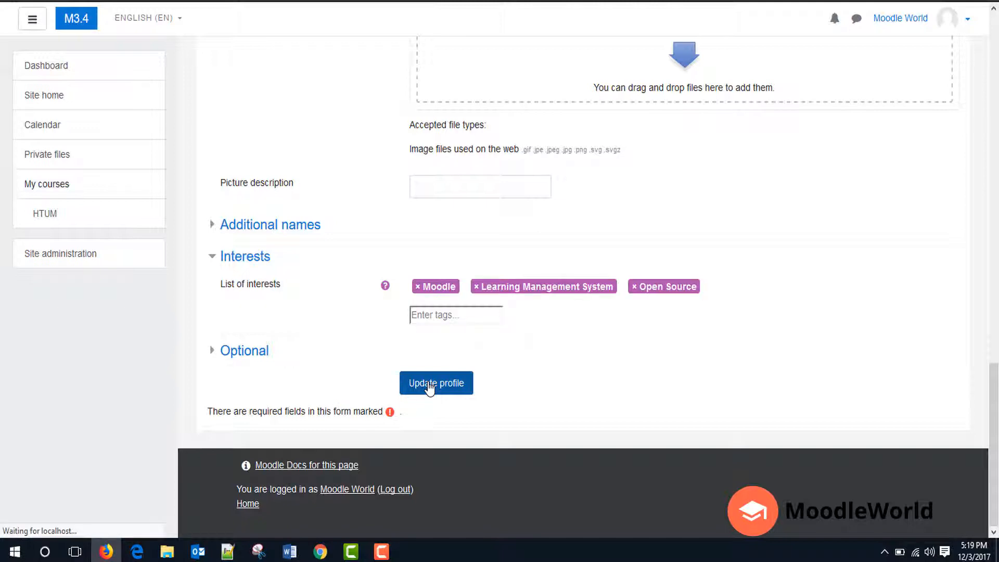
{"action": "left_click", "coordinate": [436, 383]}
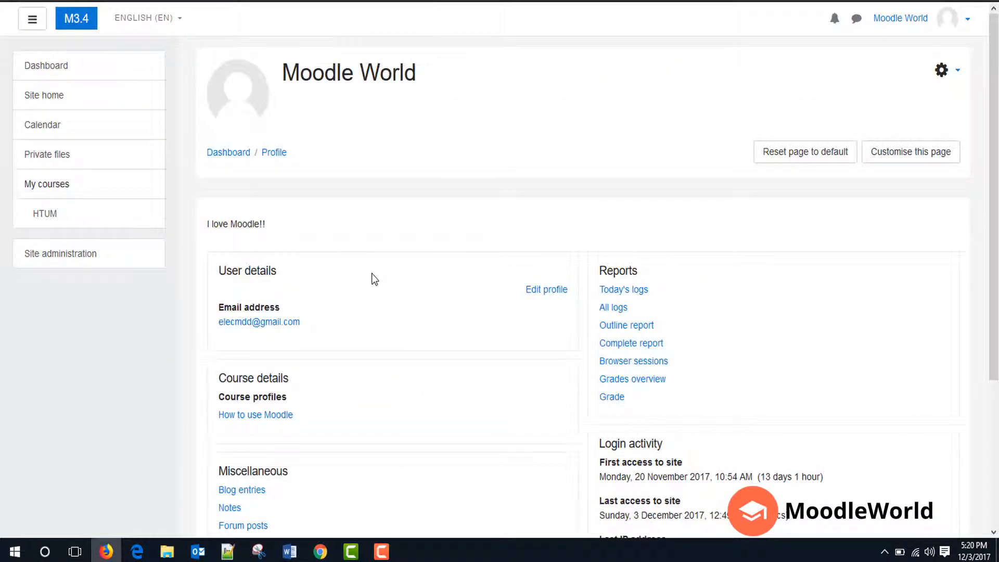
{"action": "mouse_move", "coordinate": [269, 230]}
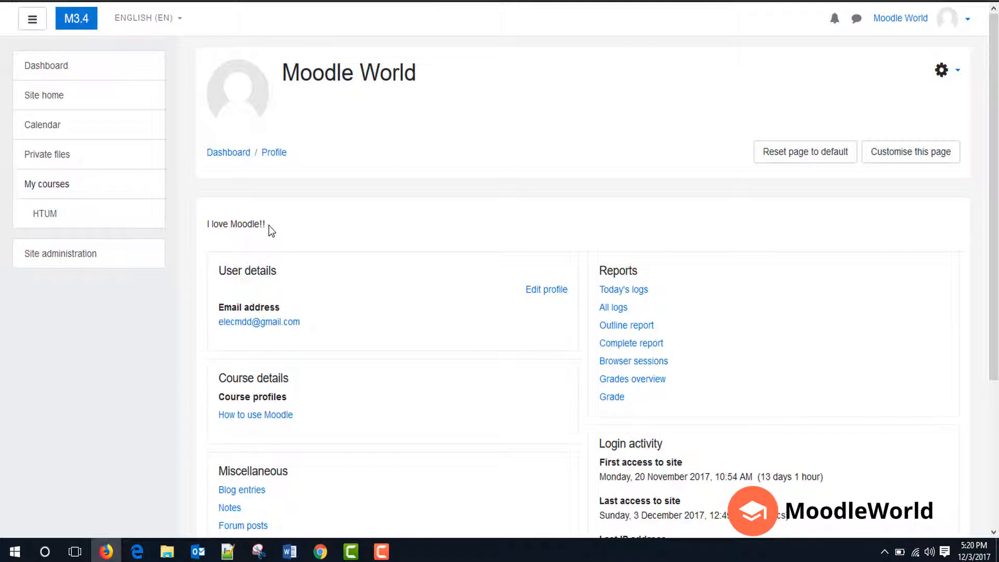